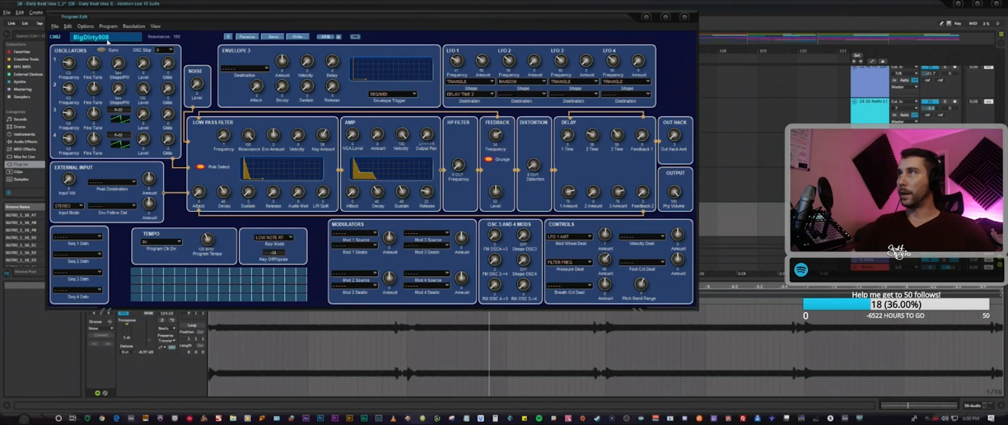
pyautogui.moveTo(254, 100)
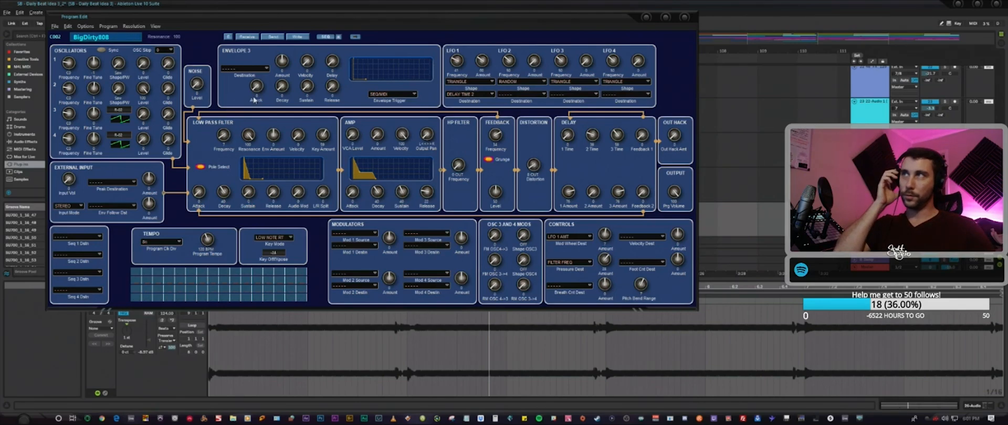
pyautogui.moveTo(450, 202)
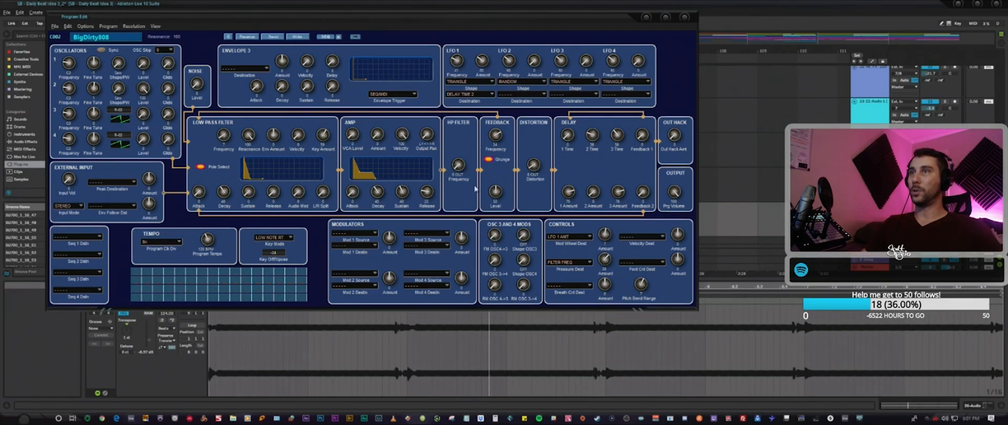
pyautogui.moveTo(417, 175)
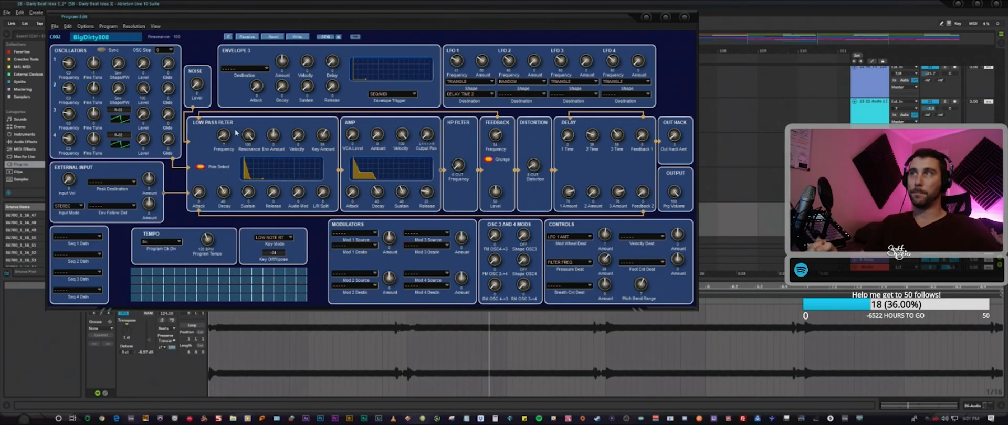
pyautogui.moveTo(360, 121)
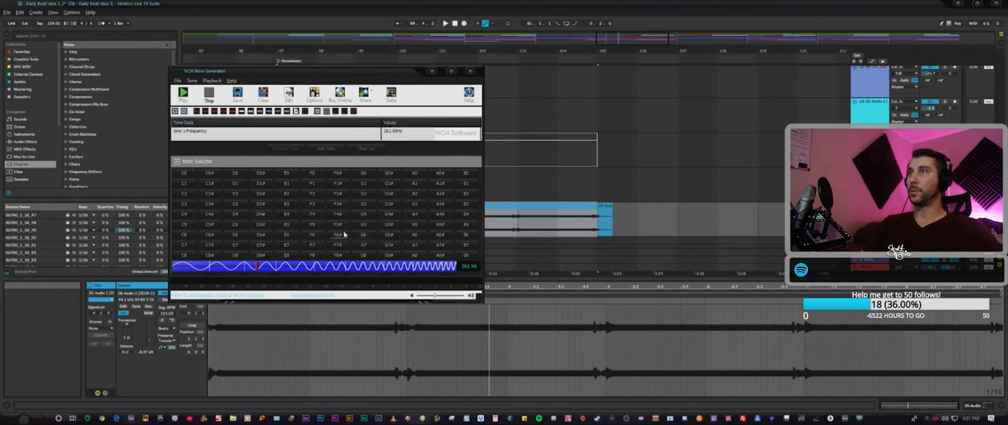
pyautogui.moveTo(219, 226)
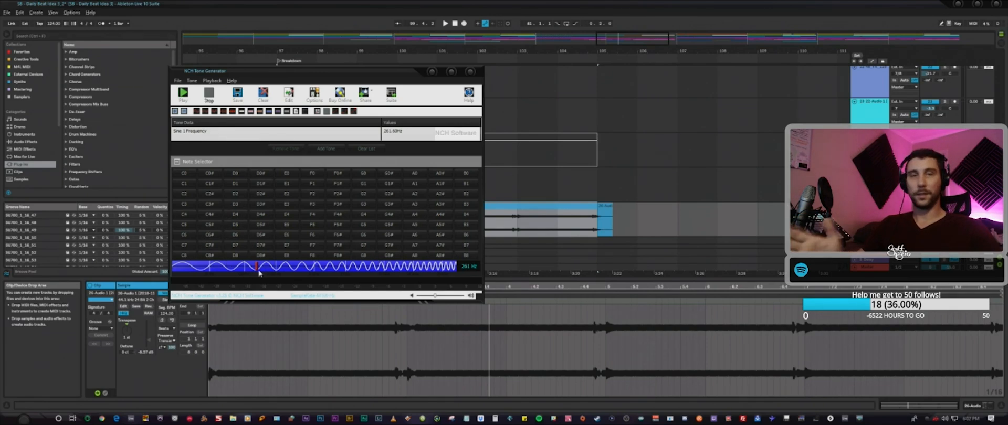
pyautogui.moveTo(240, 182)
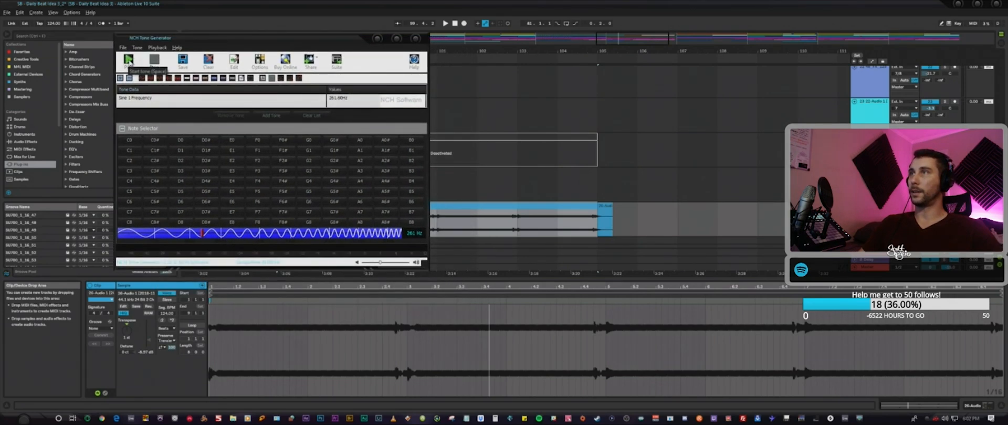
# Play the sine reference tone and switch the note to C#4 (277.2 Hz)
pyautogui.click(128, 59)
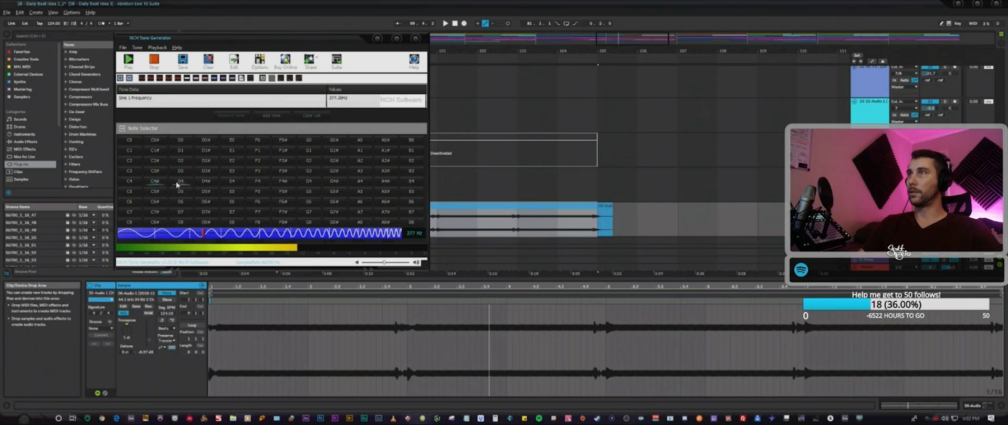
pyautogui.click(386, 150)
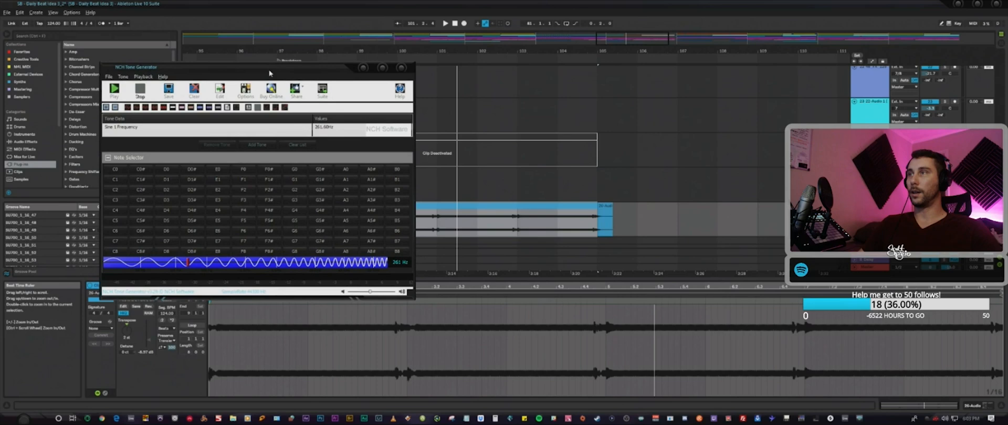
# Drag the Tone Generator window slightly further left over the Ableton session
pyautogui.moveTo(269, 72); pyautogui.dragTo(258, 68)
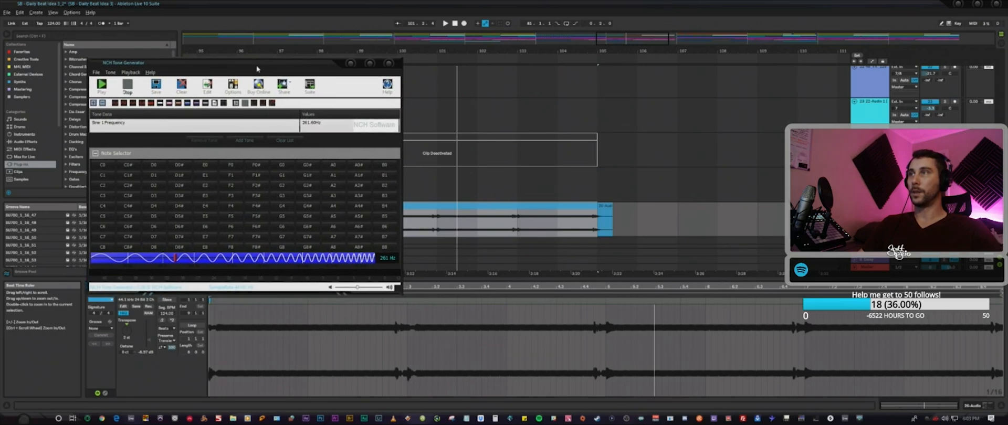